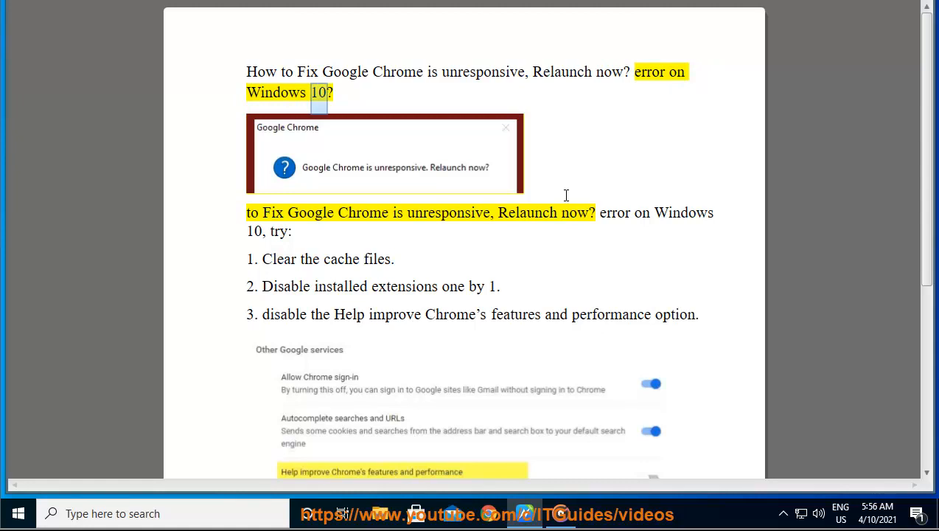
- Search Chrome settings for 'CACHE' and clear all data types, including site settings and hosted app data
double_click(448, 212)
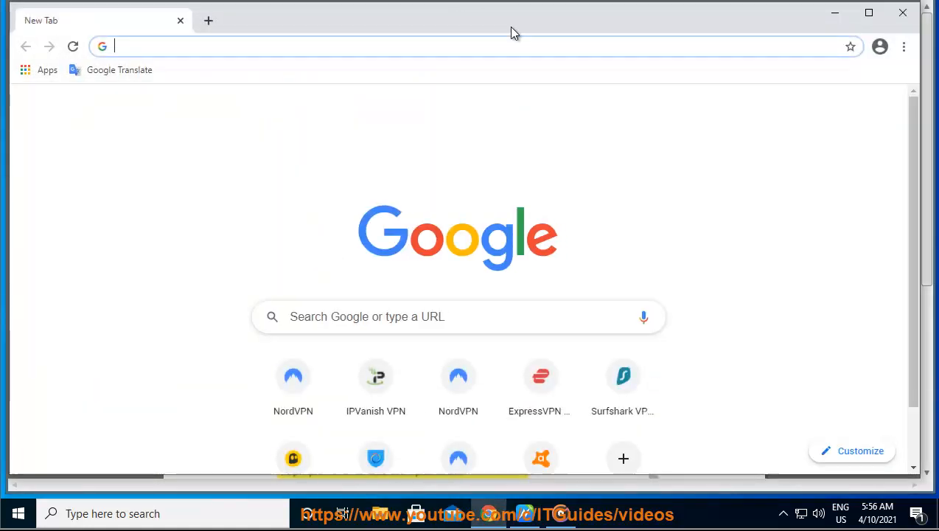
click(904, 47)
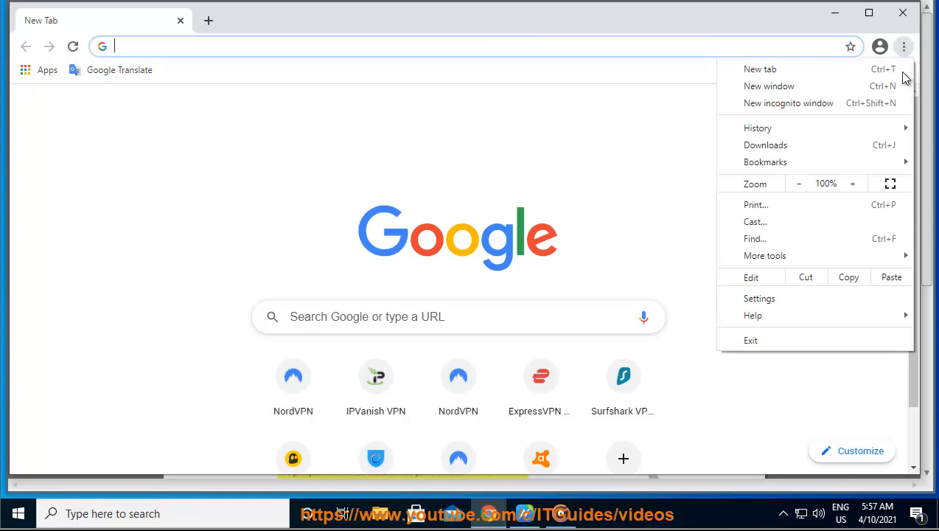
click(759, 298)
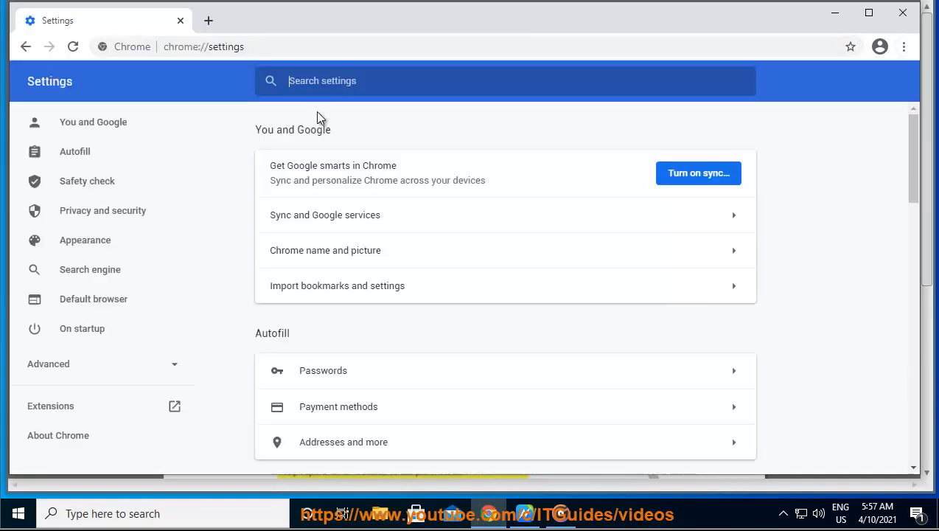
text(CACHE)
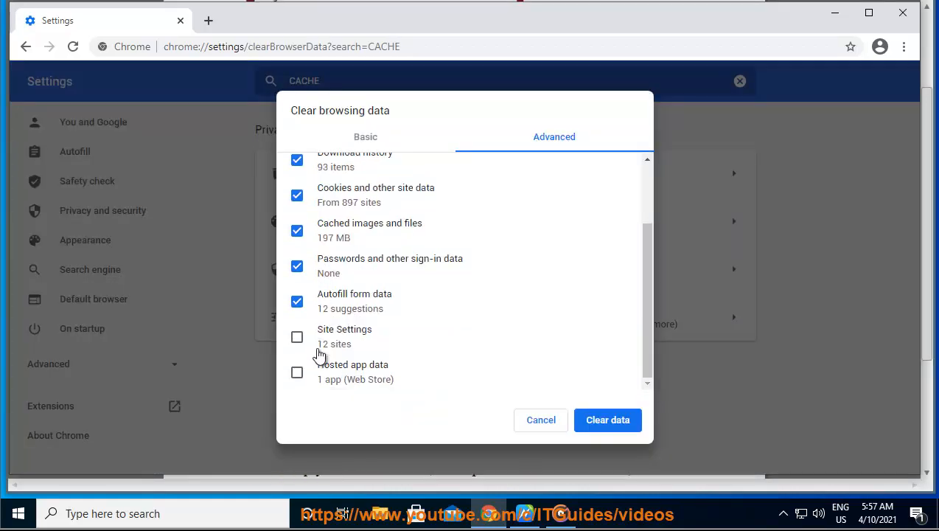
click(297, 337)
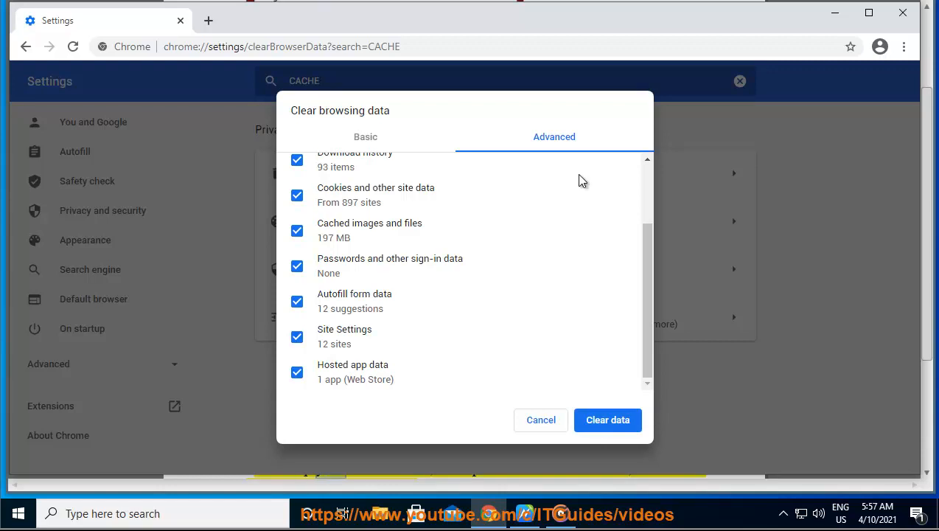
click(540, 419)
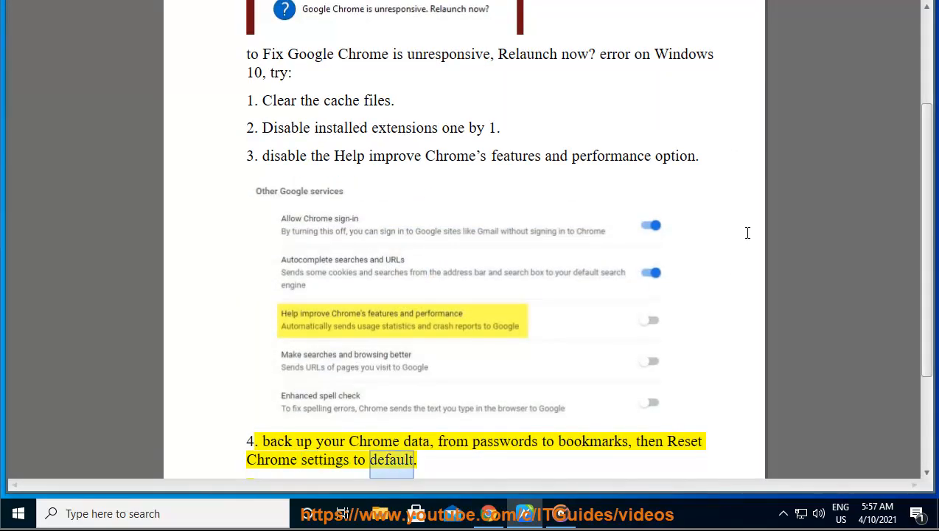
- Scroll the guide down to read fixes 4 and 5 on resetting and reinstalling Chrome
scroll(down, 3)
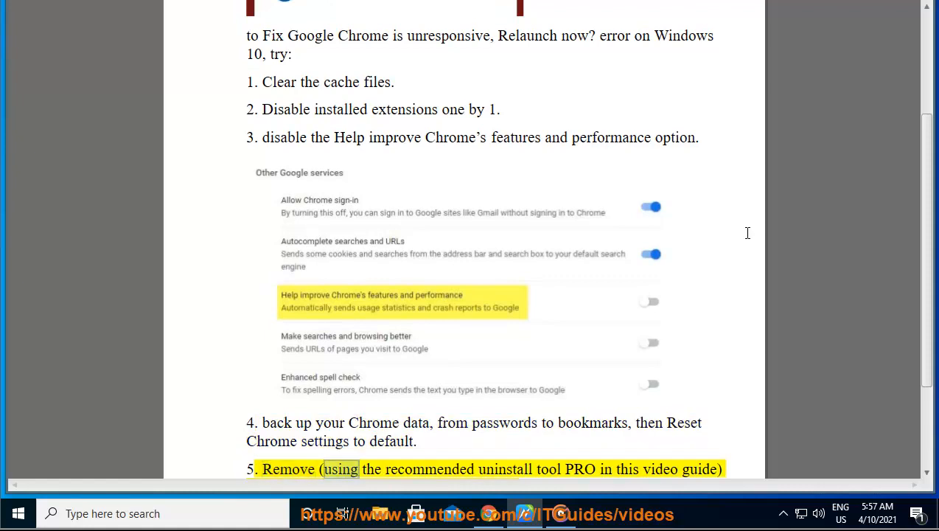
double_click(661, 469)
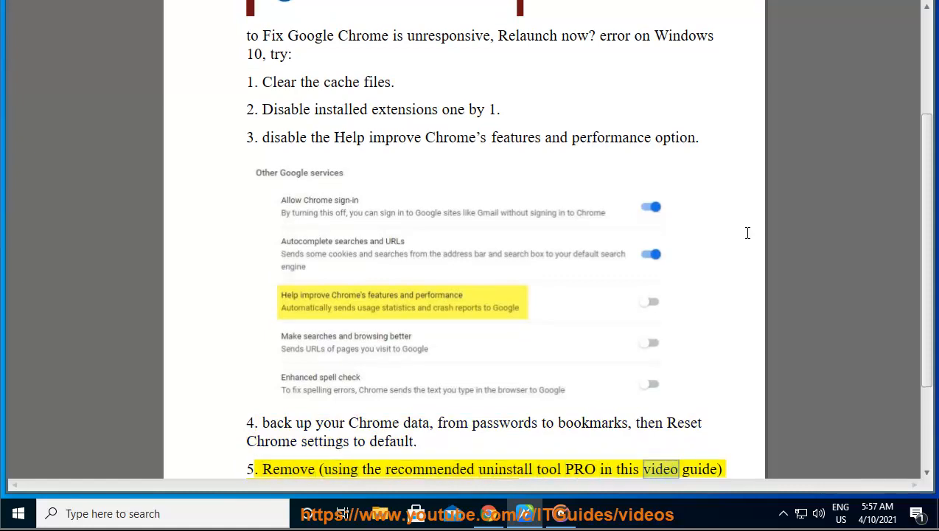
scroll(down, 3)
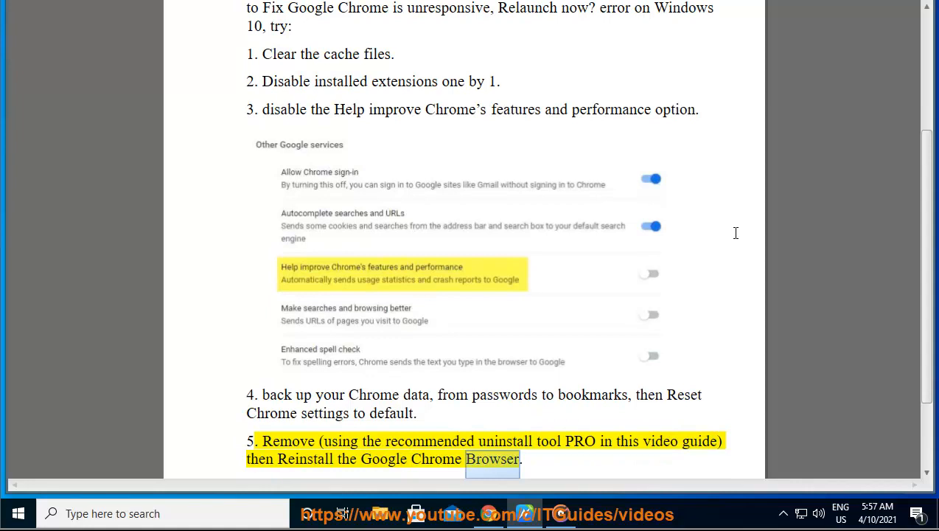